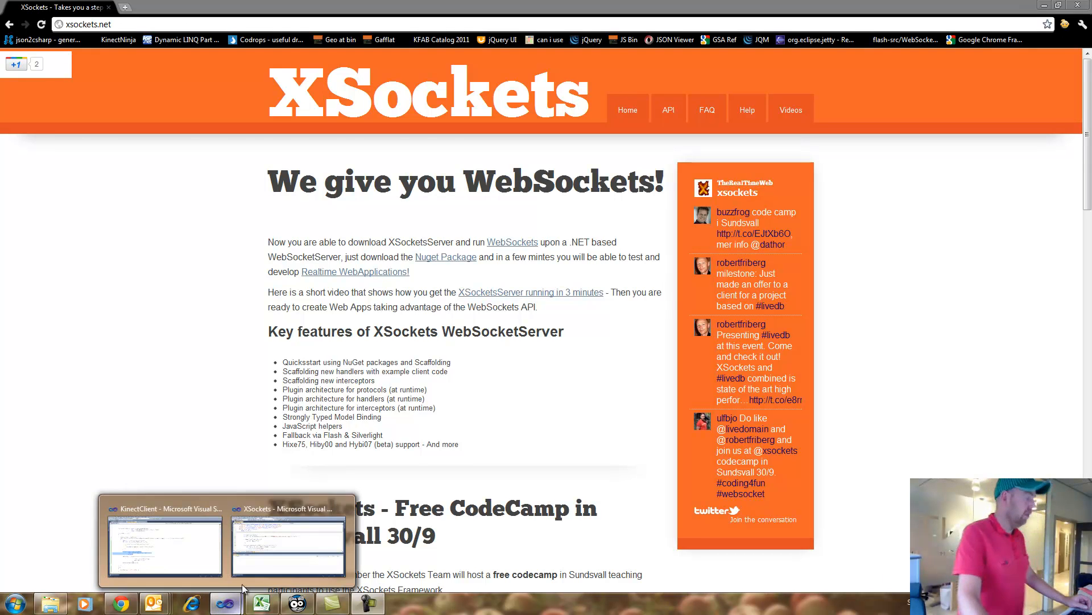
Step: Bring the XSockets solution forward and run its server console
click(288, 544)
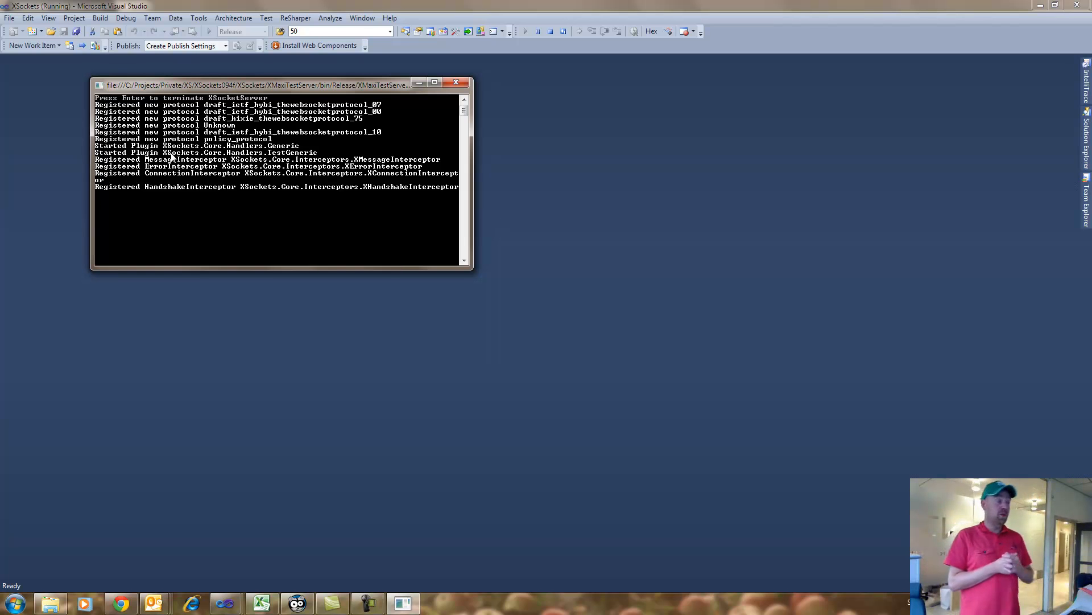
mouse_move(44, 194)
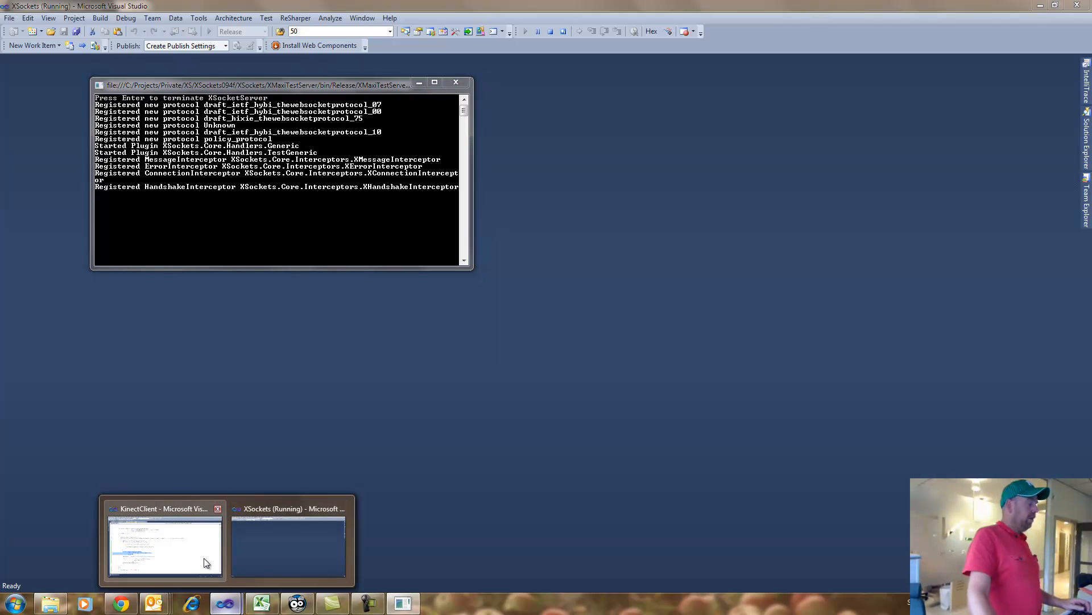
Step: Switch to the KinectClient Visual Studio instance showing MainWindow.xaml
click(165, 543)
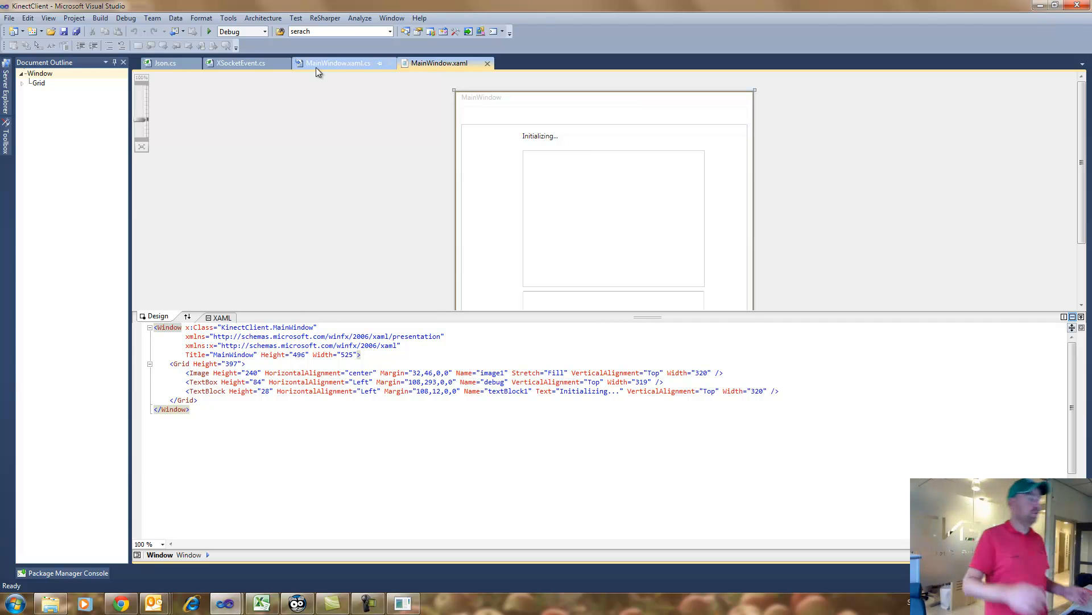
Step: Open MainWindow.xaml.cs and scroll to the RunTimeSkeletonFrameReady handler
click(338, 63)
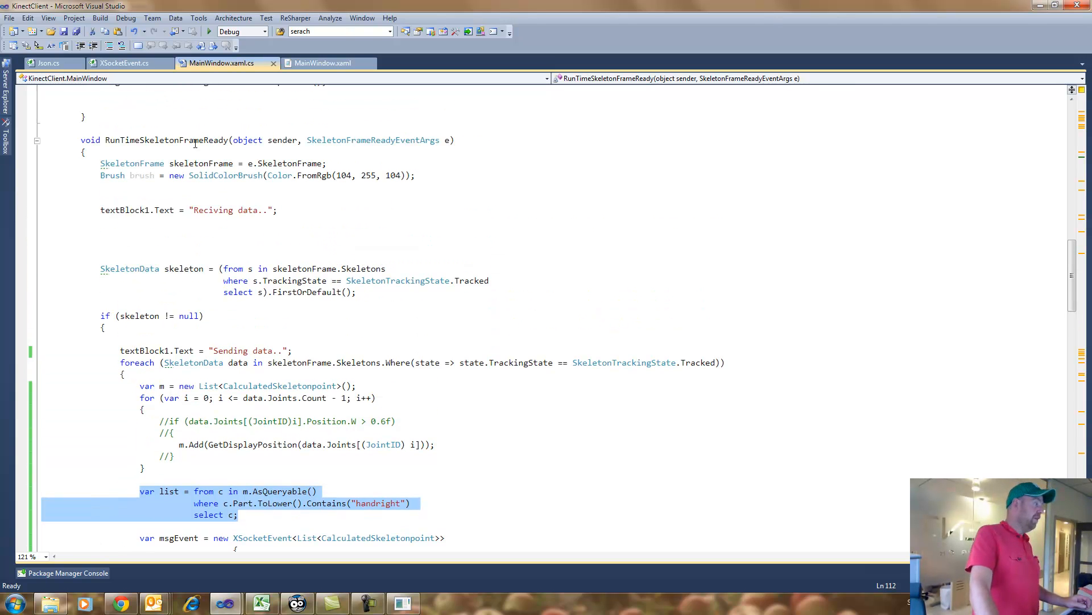
mouse_move(194, 140)
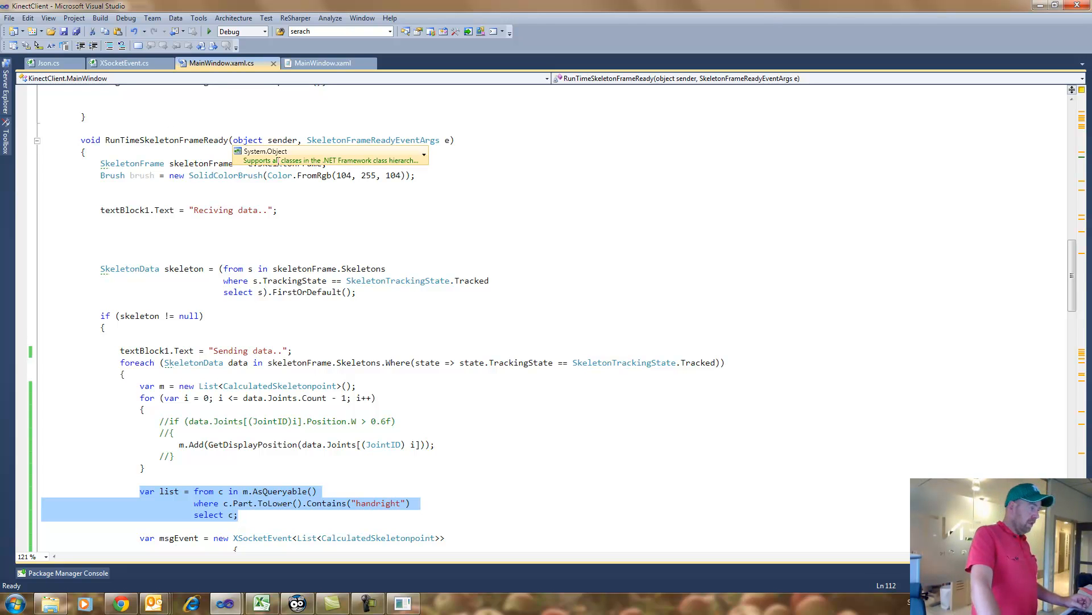
scroll(down, 3)
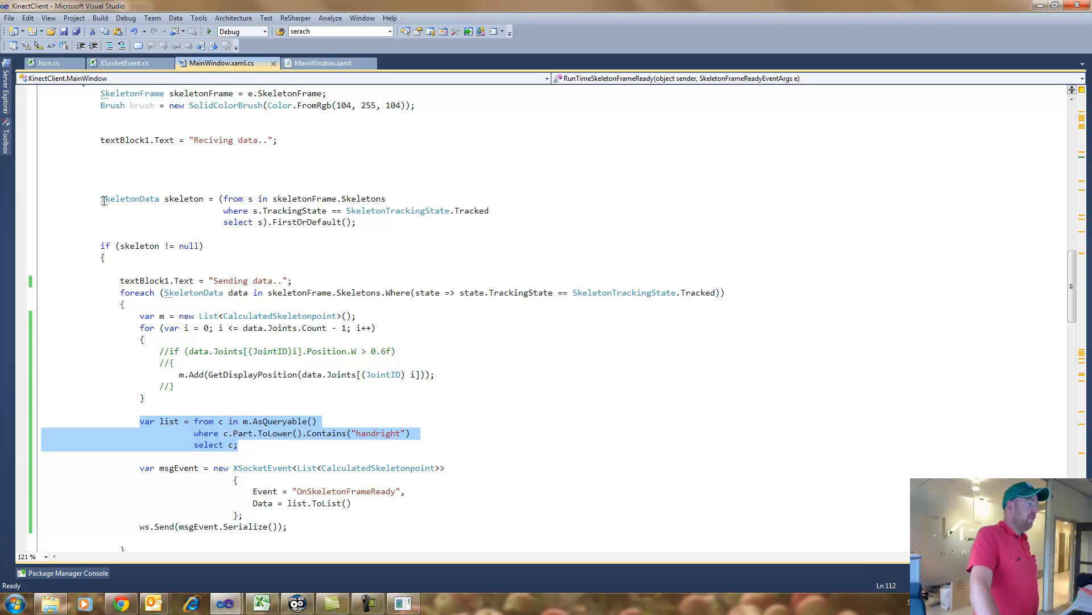
mouse_move(245, 204)
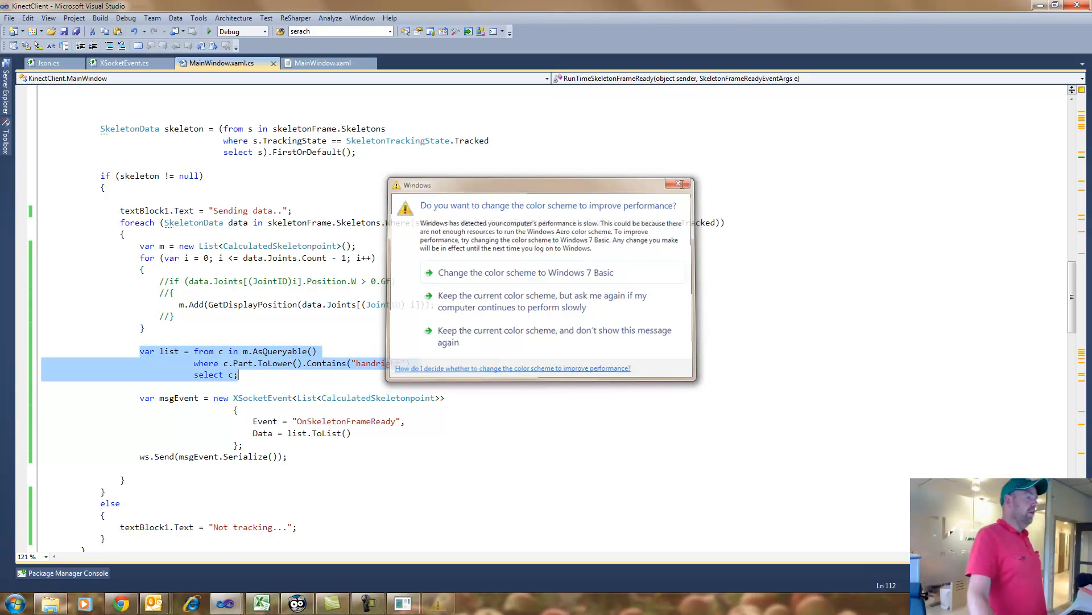
Step: Keep the current Windows colour scheme and dismiss the prompt
click(680, 183)
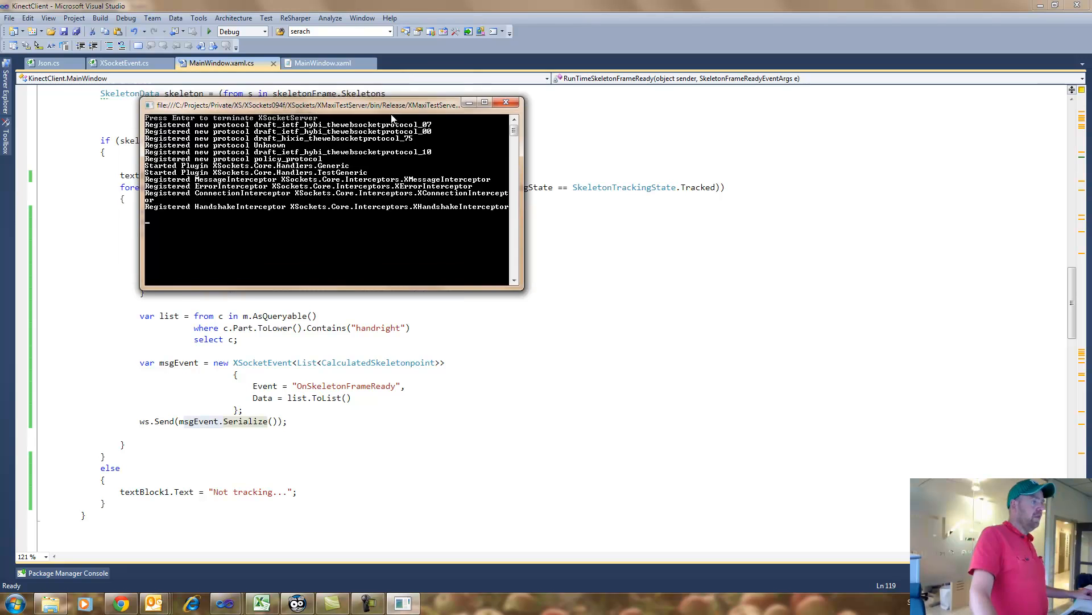
Step: Launch KinectClient in the debugger with Start Debugging
click(208, 30)
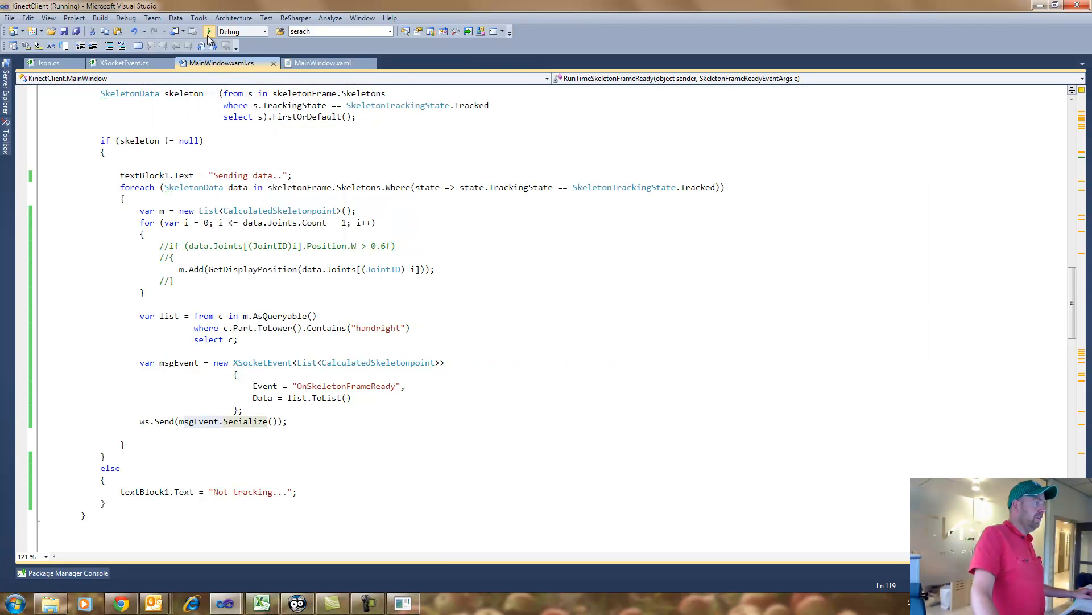
click(208, 31)
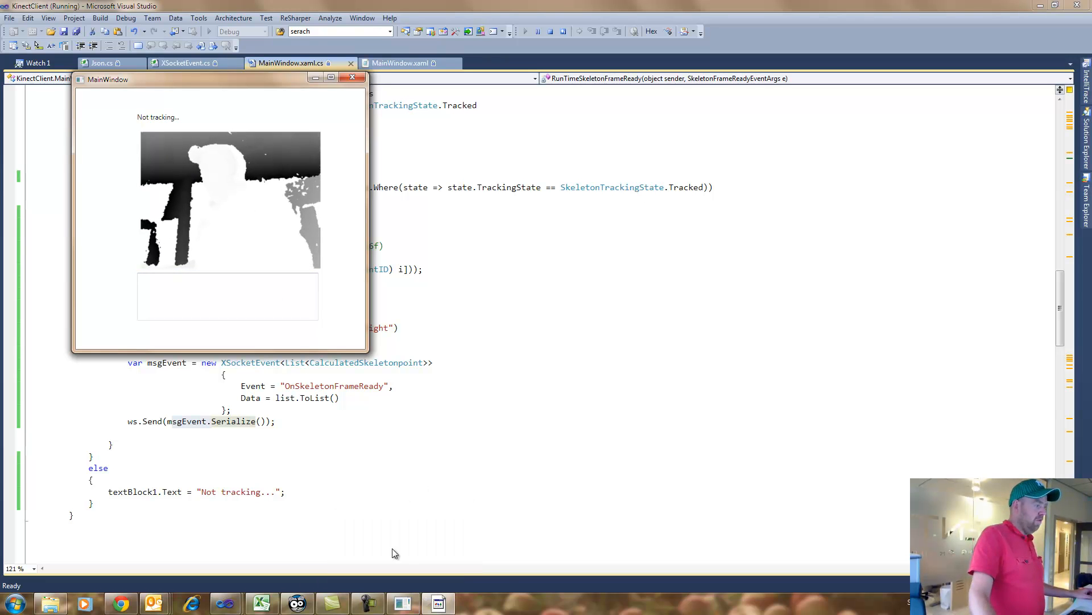
mouse_move(438, 602)
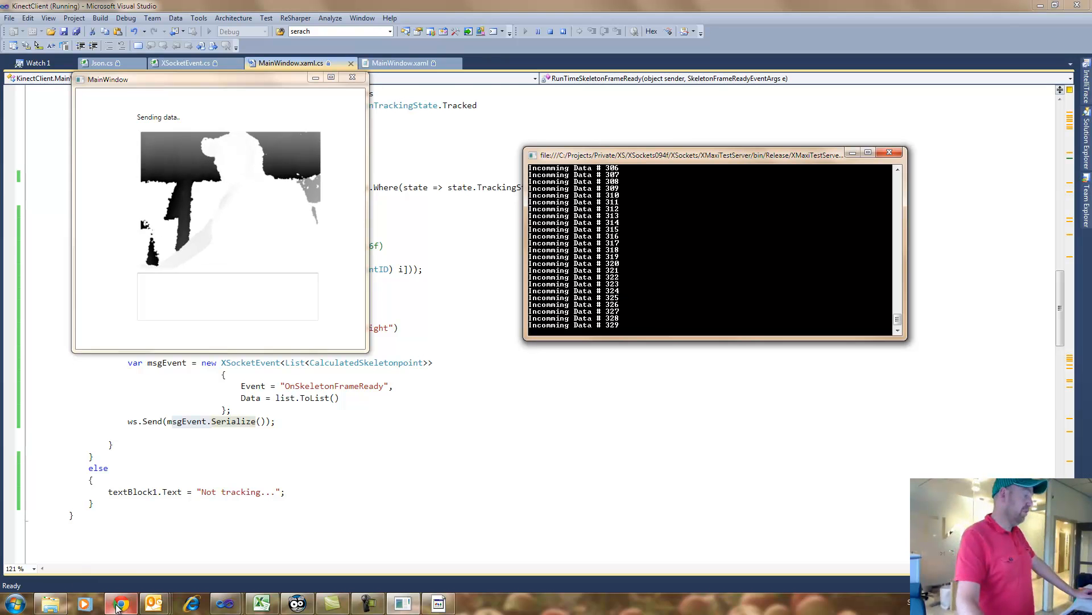
Step: Bring Chrome forward and load the KinectNinja bookmarked game page
click(121, 603)
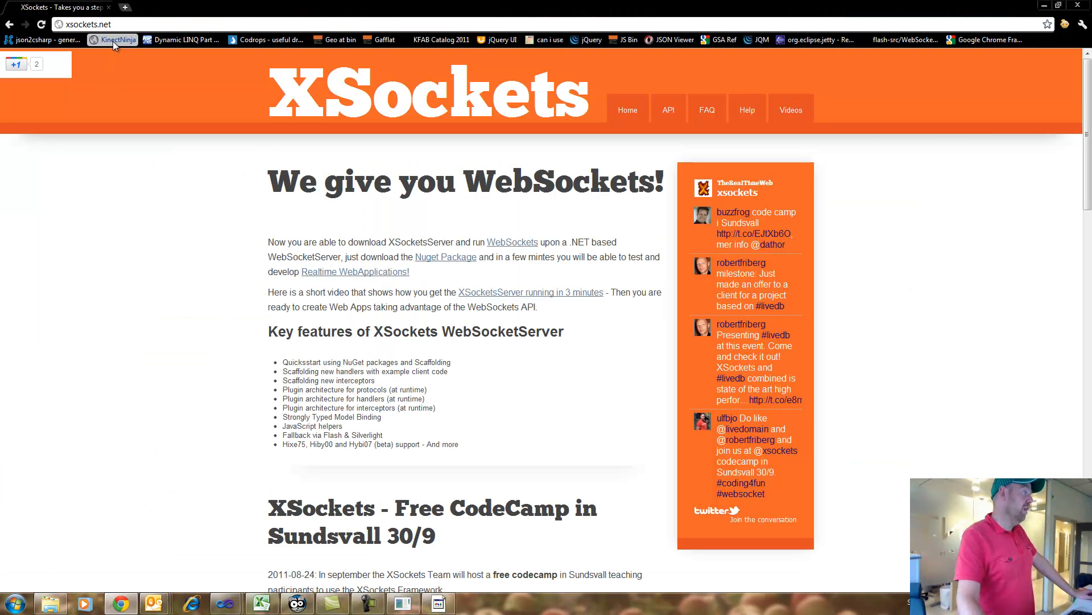
click(113, 40)
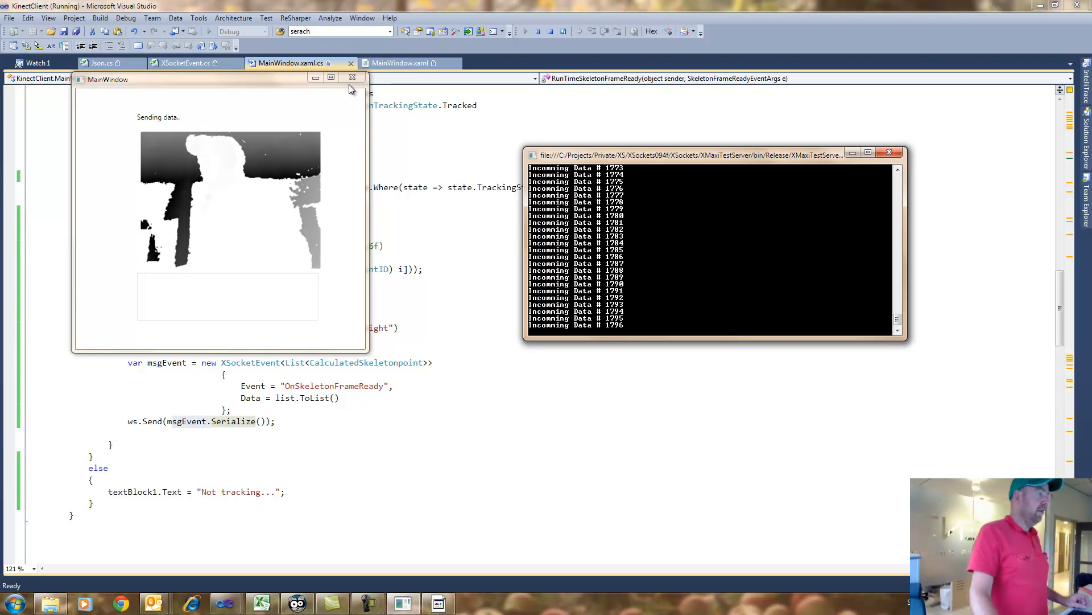
Step: Close the KinectClient MainWindow to stop debugging and disconnect from the server
click(352, 77)
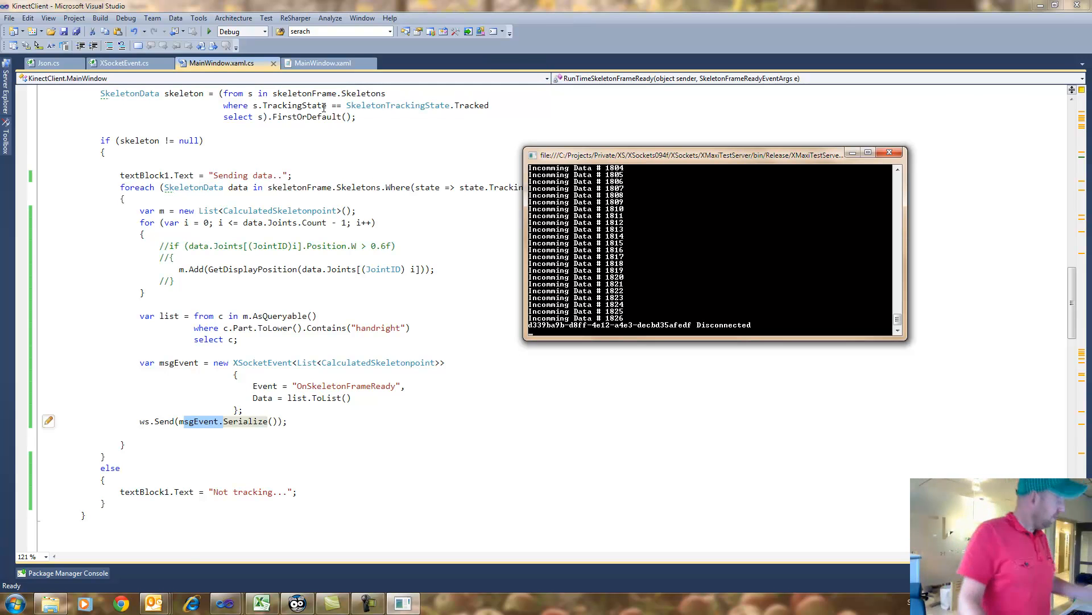
mouse_move(320, 277)
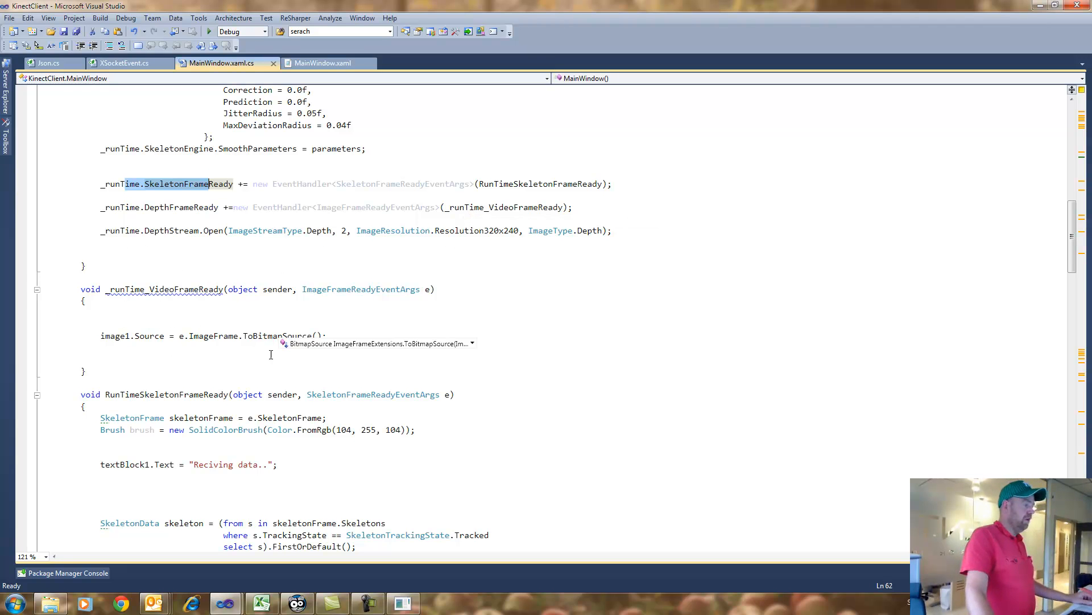
scroll(down, 3)
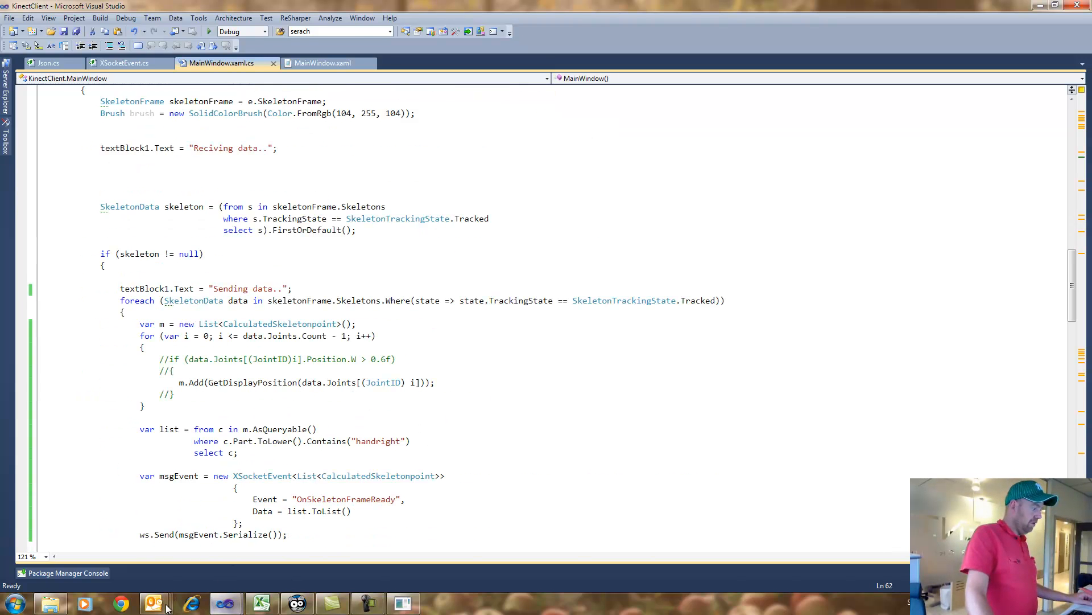
Step: Open NinjaKinect.htm in the XSockets solution and scroll to its script block
click(121, 603)
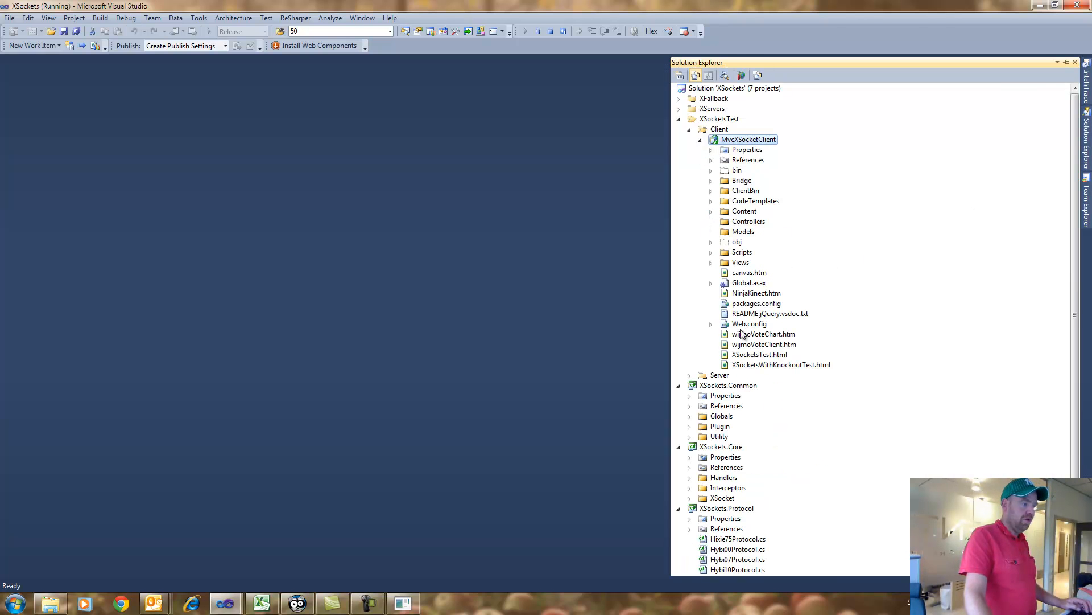
double_click(757, 292)
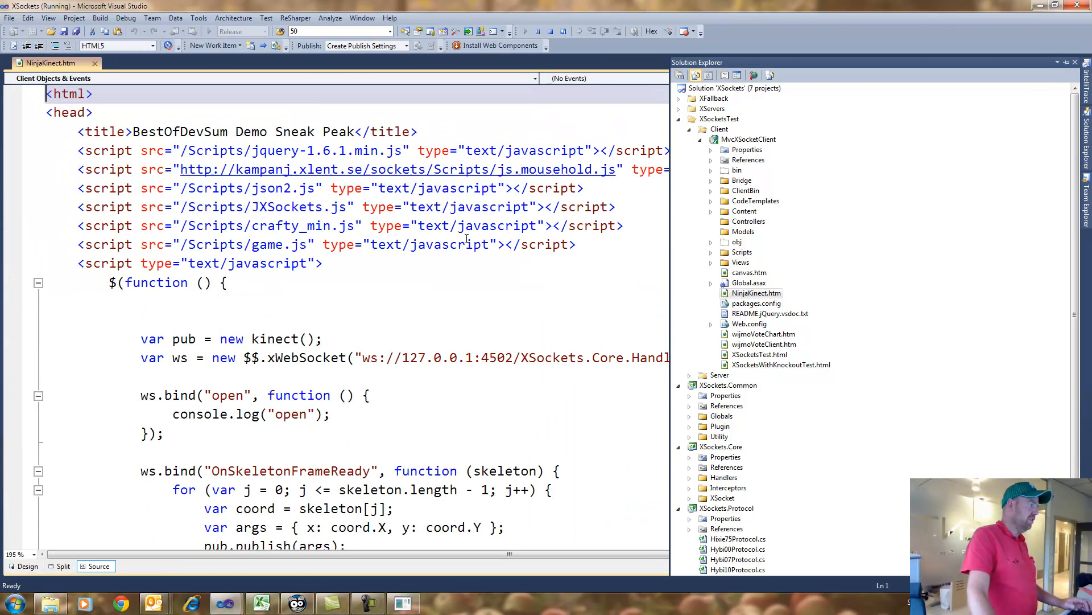
scroll(down, 3)
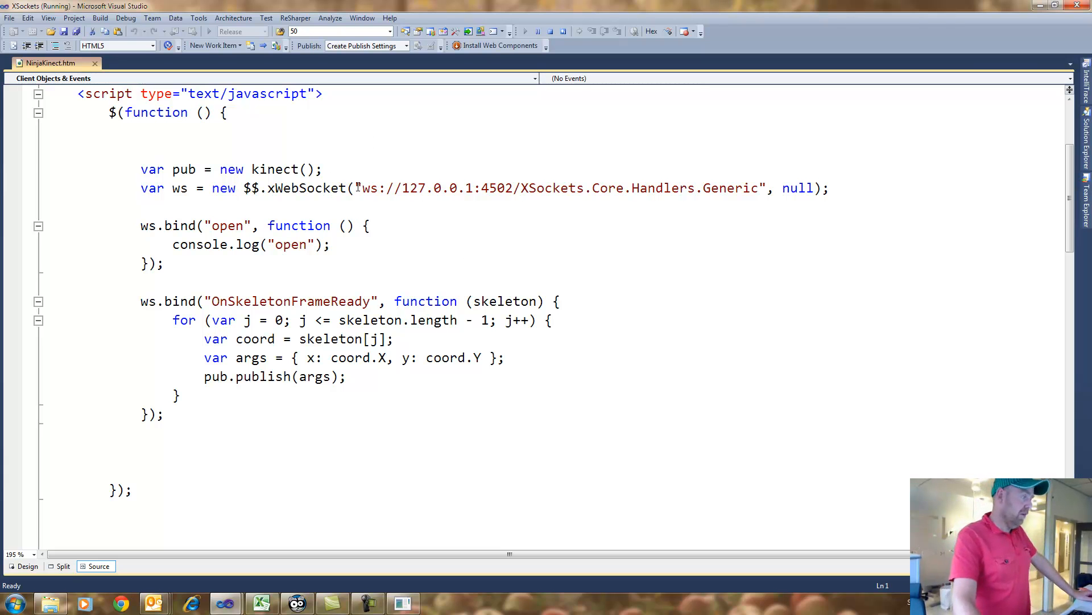
Step: Highlight the args object in OnSkeletonFrameReady, then bring Chrome's blank tab forward
drag(360, 189, 474, 188)
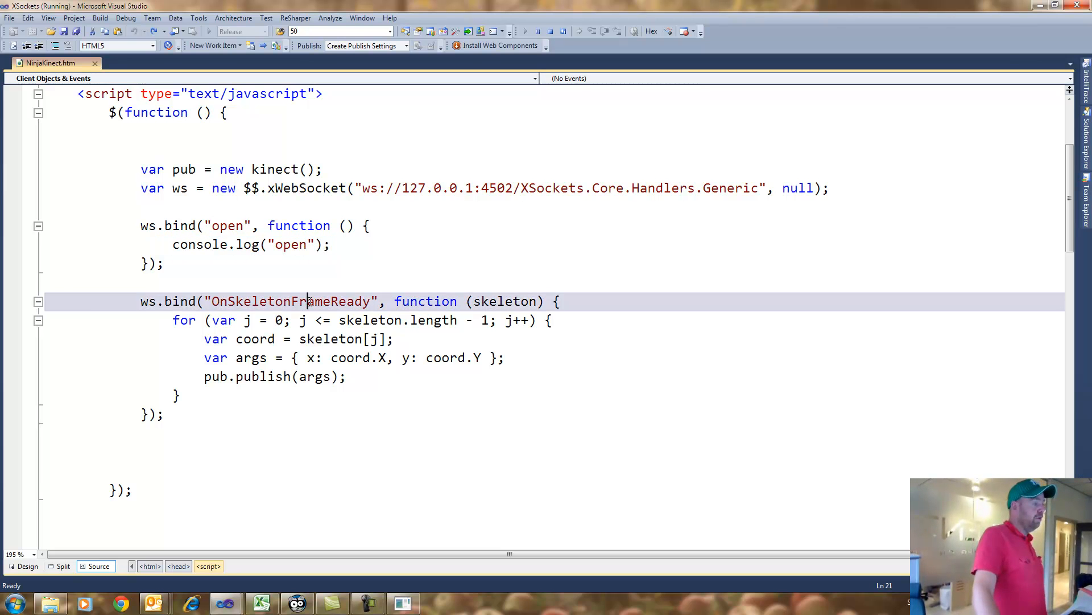
double_click(291, 301)
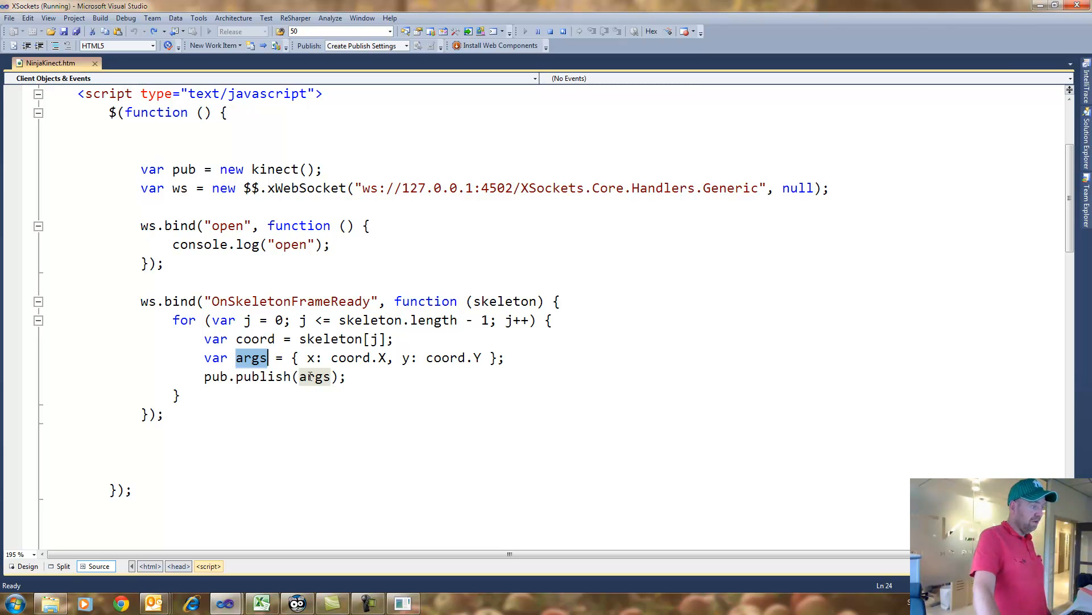
mouse_move(427, 353)
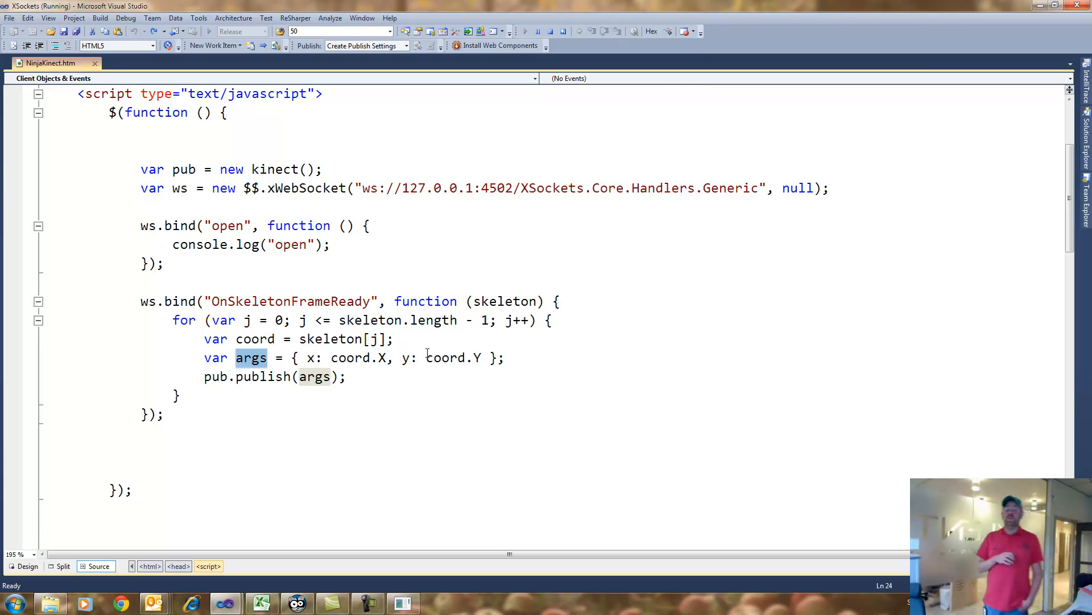
click(267, 357)
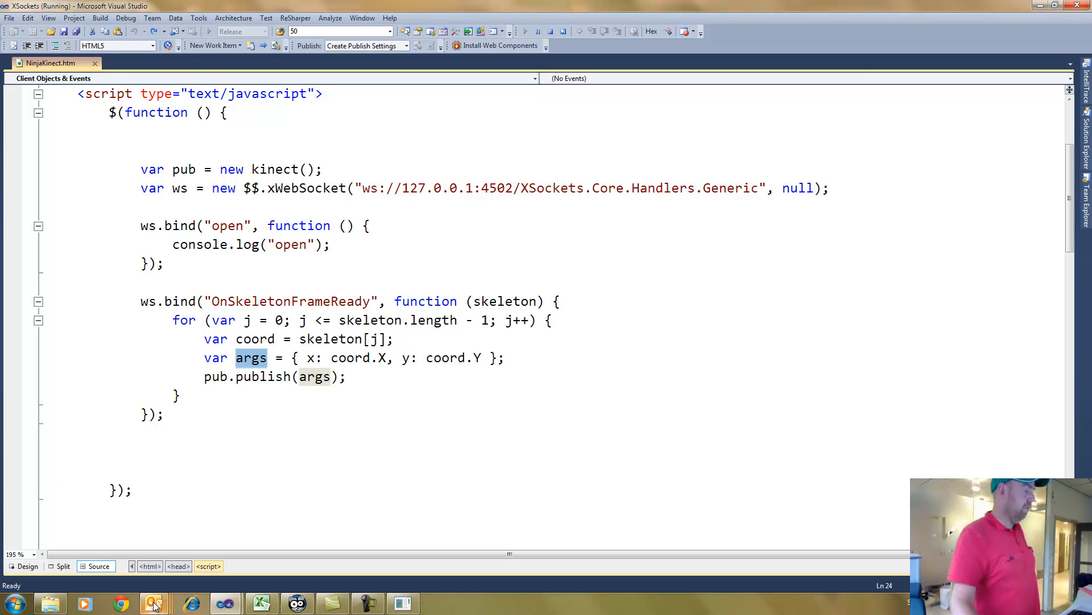
click(121, 603)
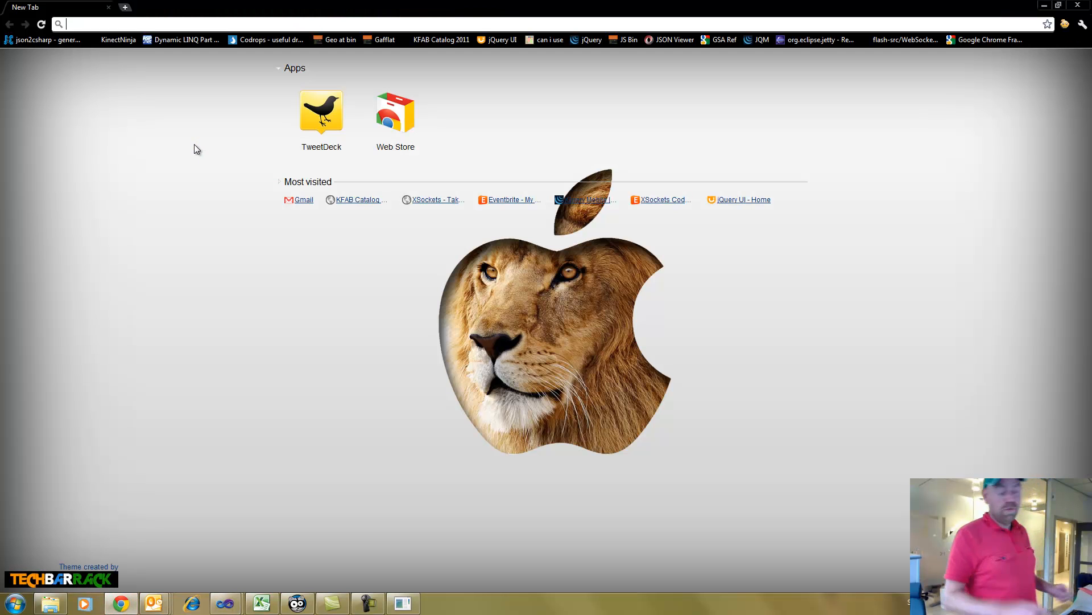